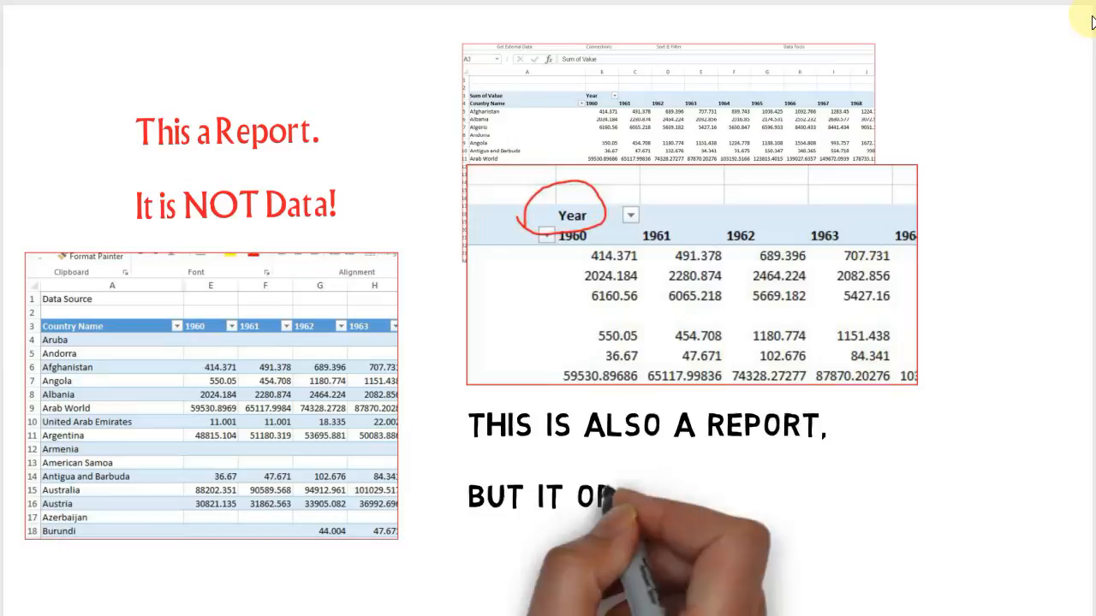
Caption the whiteboard slide 'ORIGINATES FROM PIVOT DATA.' to explain year-column tables are reports.
text(ORIGINATES FROM PIVOT DATA.)
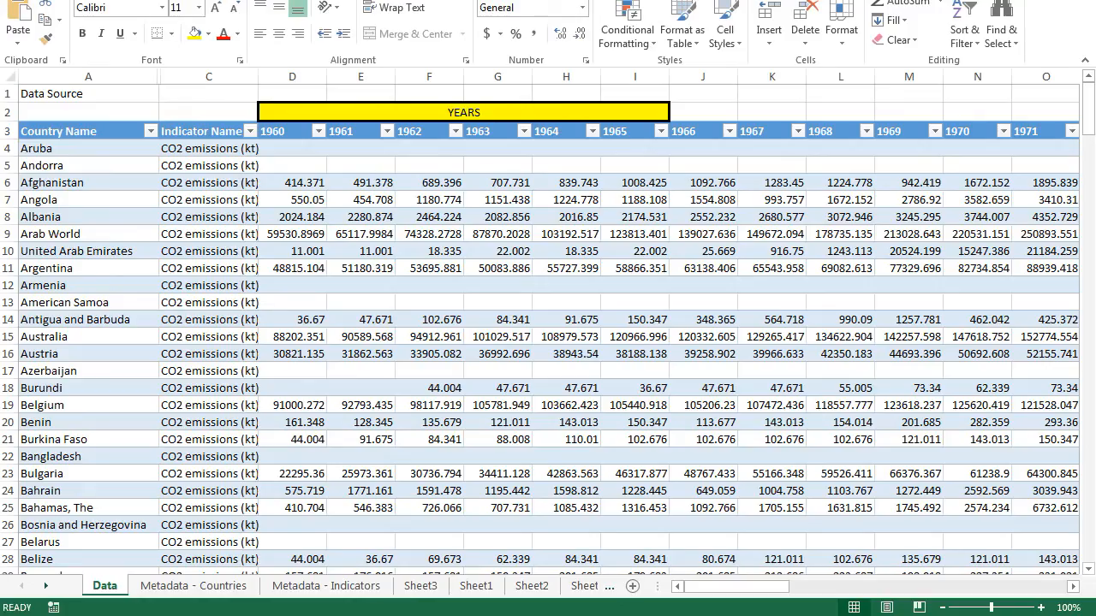
click(359, 491)
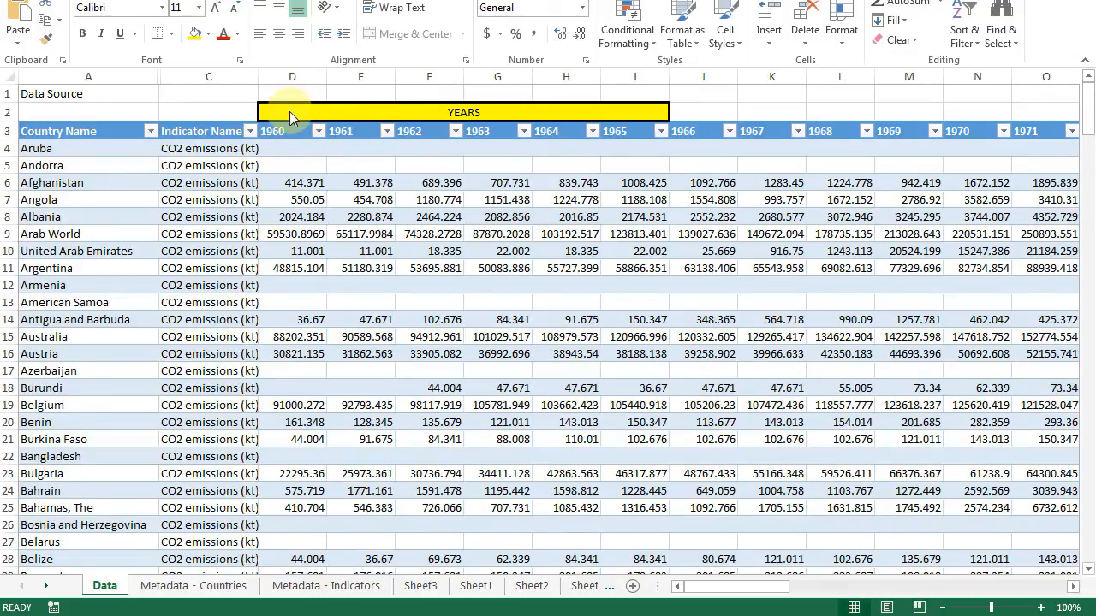
mouse_move(684, 116)
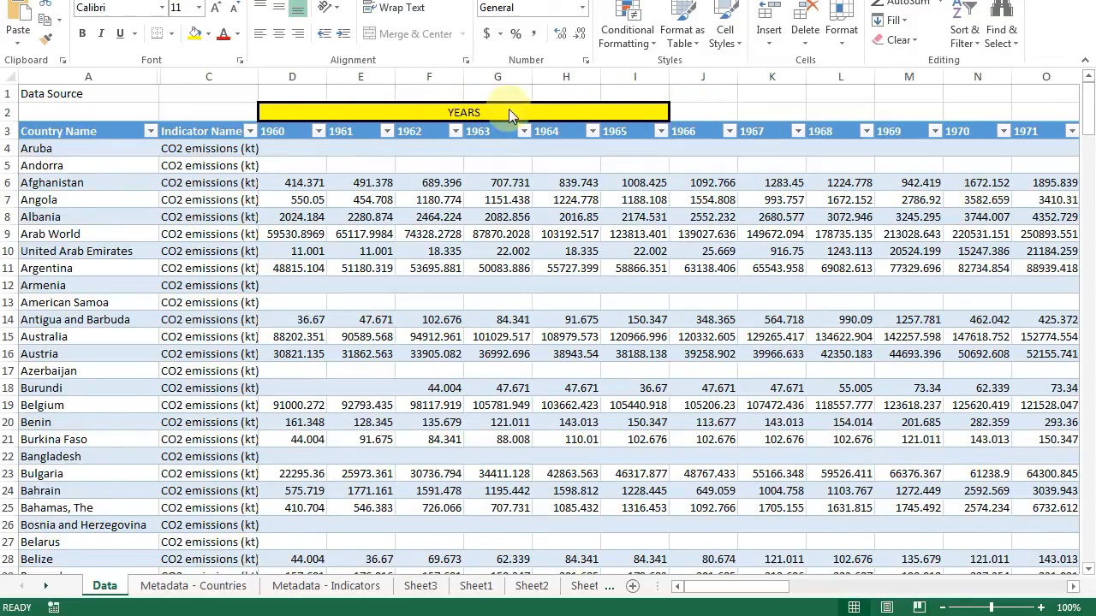
mouse_move(547, 119)
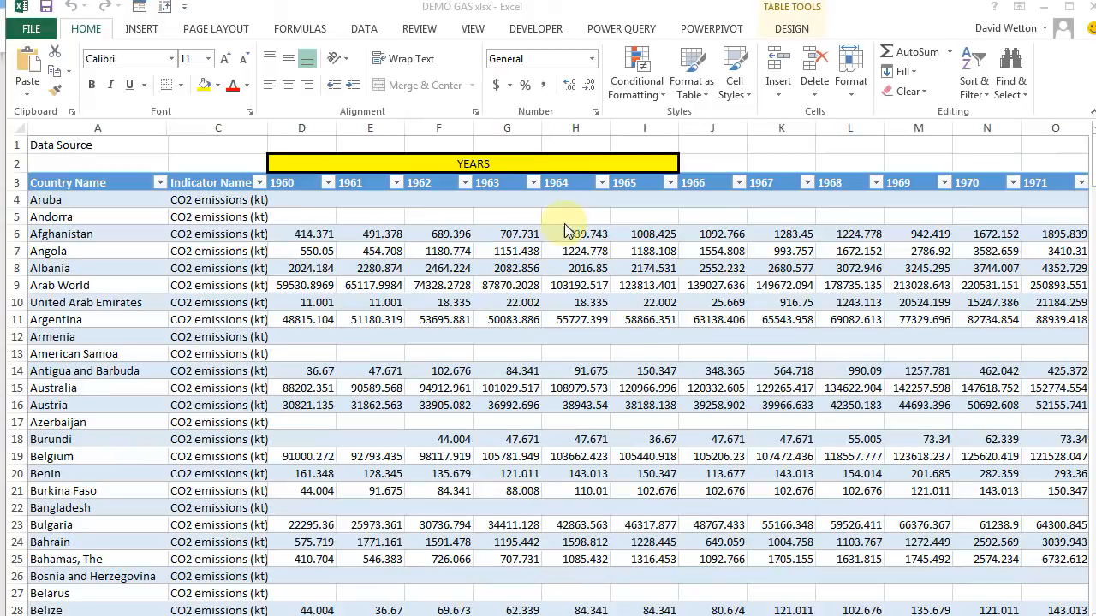
mouse_move(621, 29)
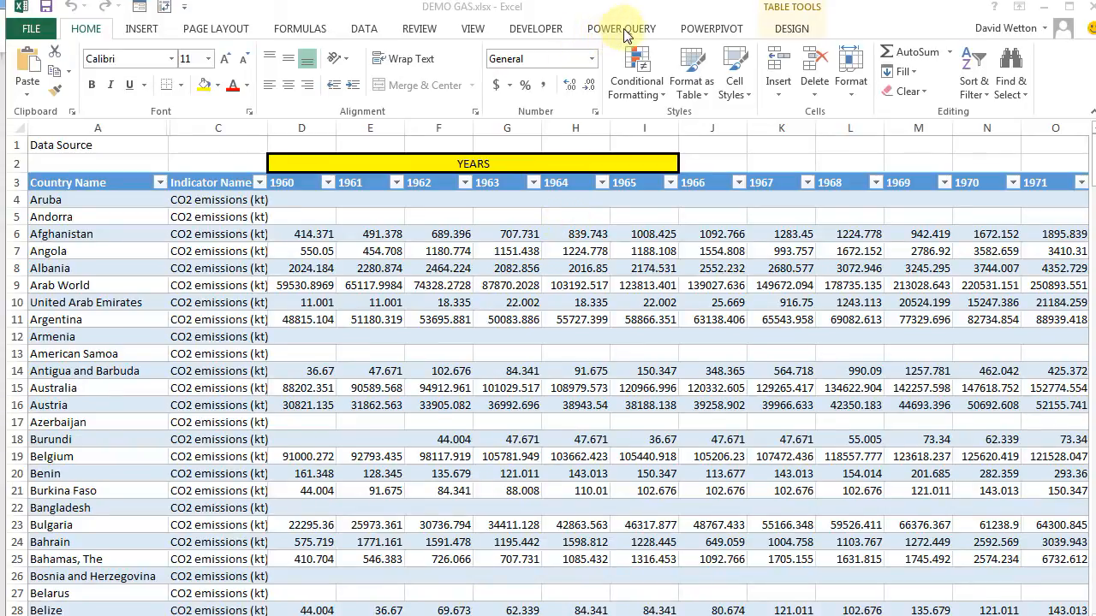
Create the Table1 (3) query from the CO2 table, load its 248 rows, and reopen it.
click(621, 28)
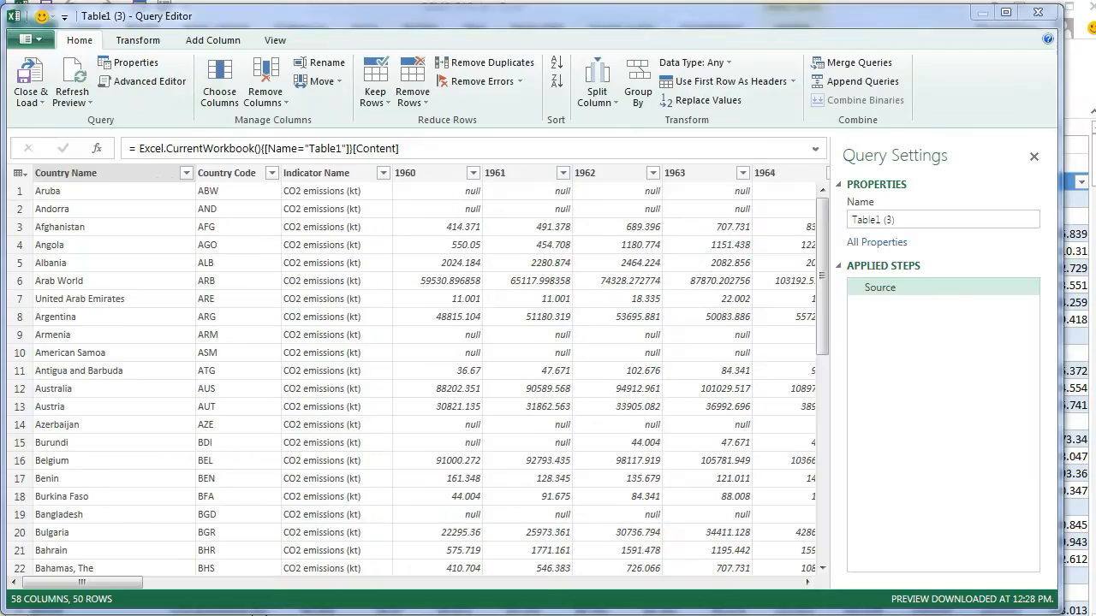
mouse_move(266, 450)
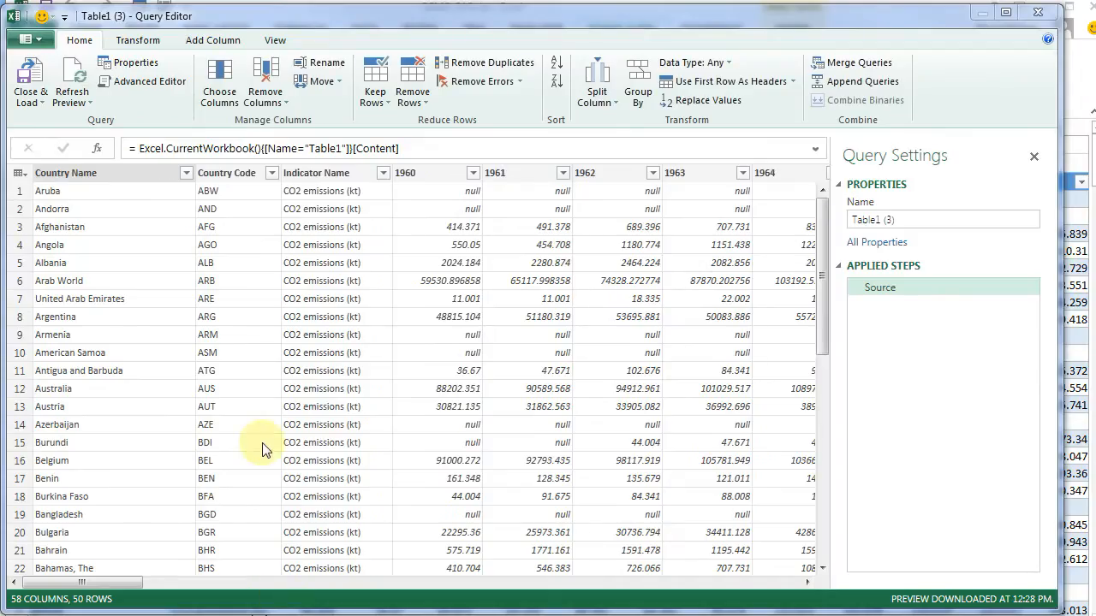
mouse_move(248, 400)
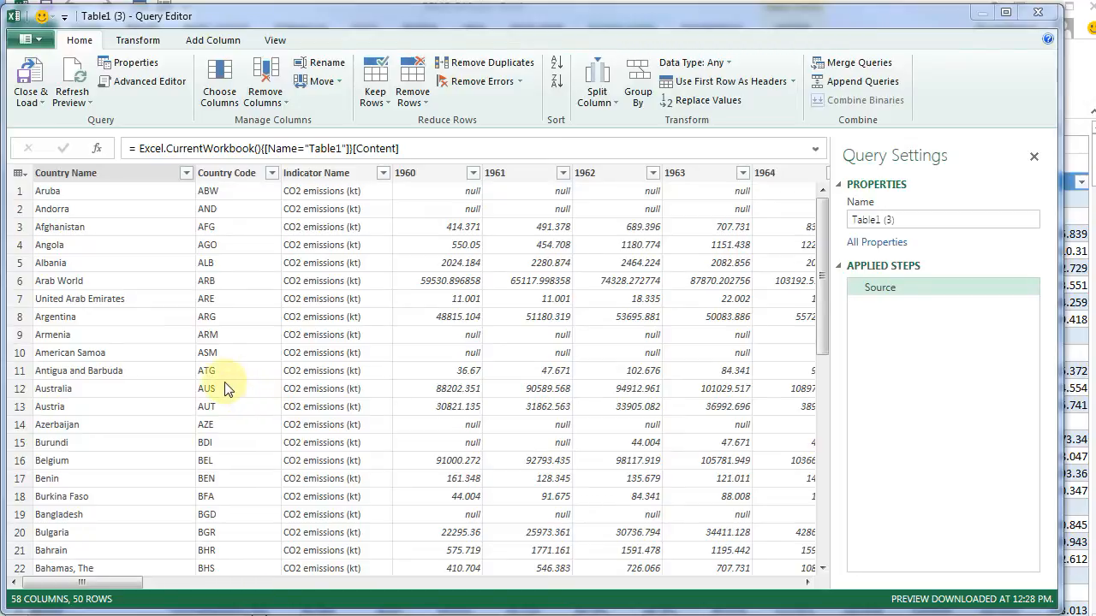
mouse_move(364, 358)
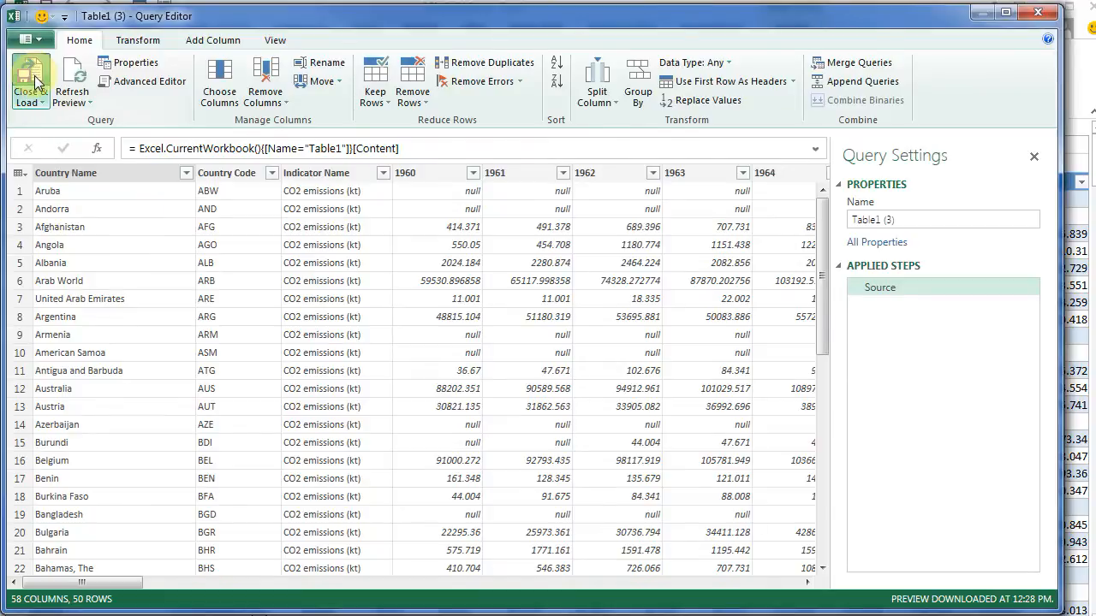
click(30, 82)
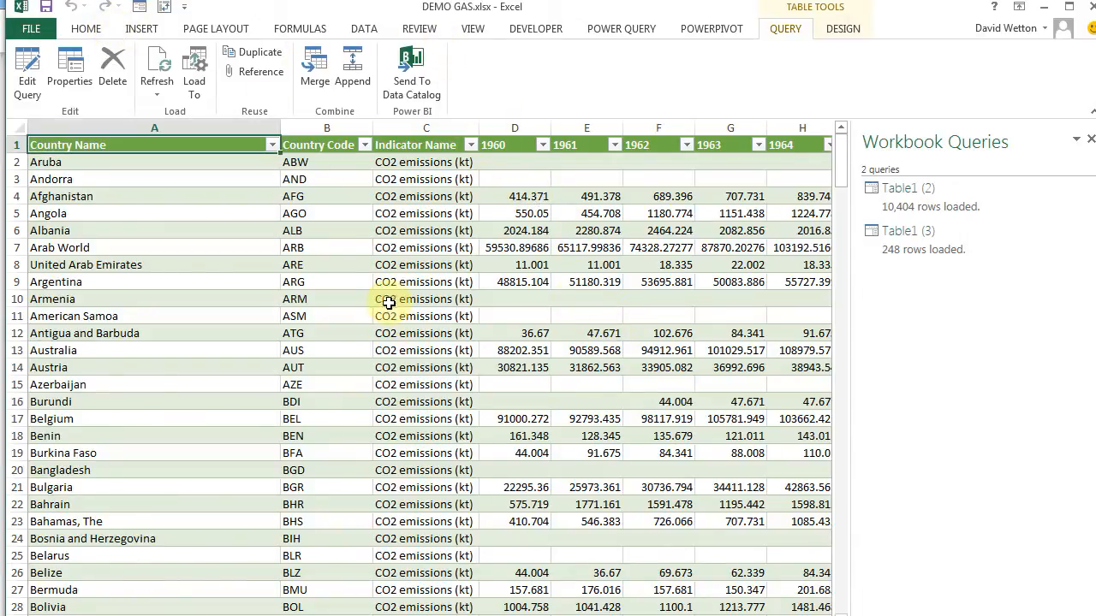
double_click(899, 230)
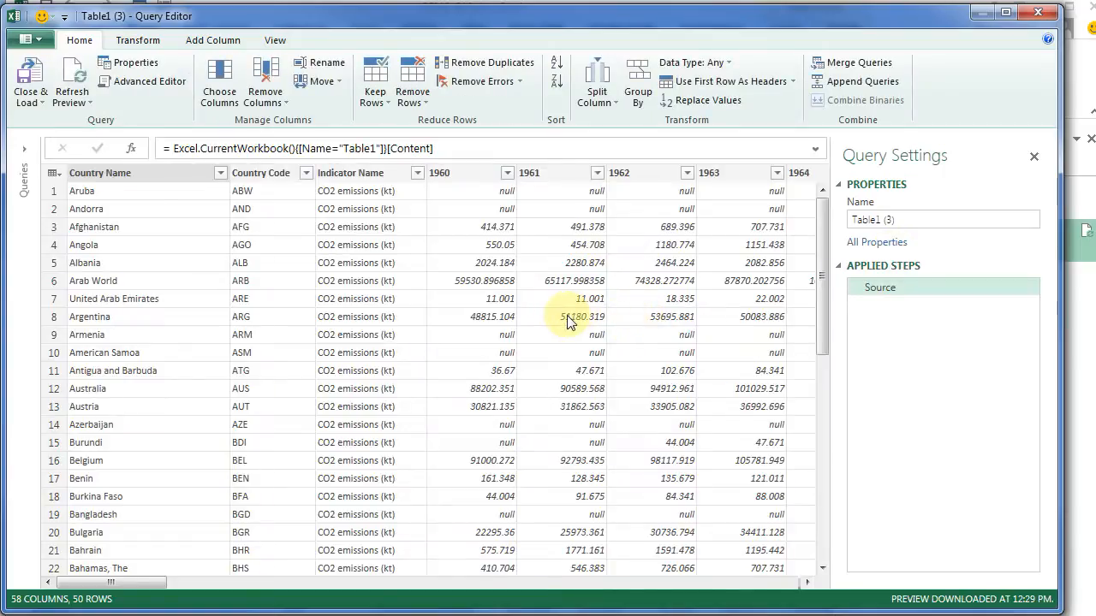
Unpivot all columns except Country Name, Country Code and Indicator Name, loading 10,404 rows.
click(138, 40)
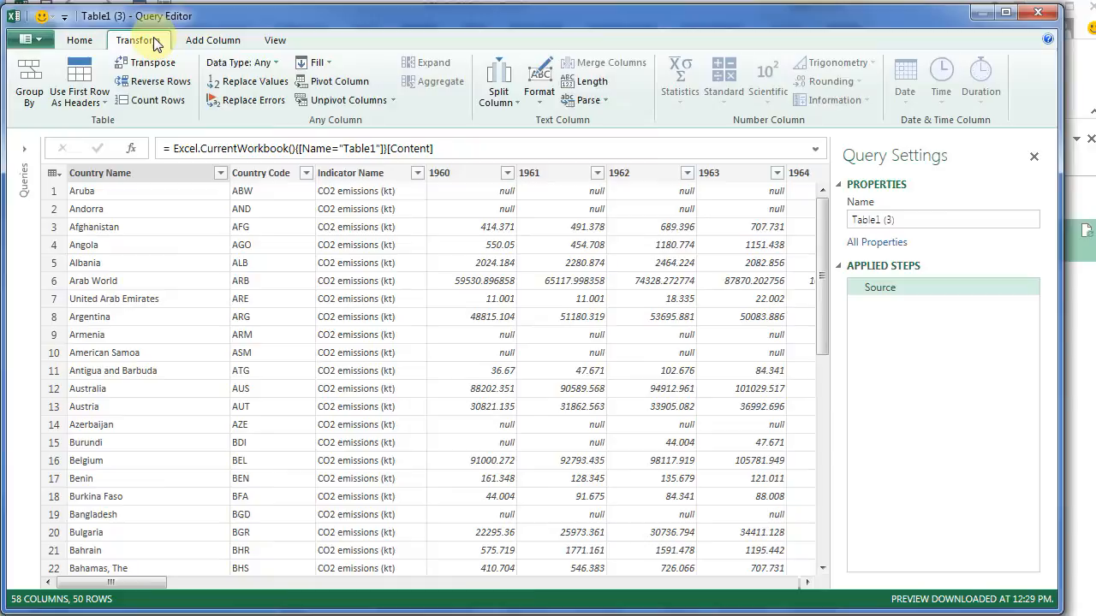
click(346, 99)
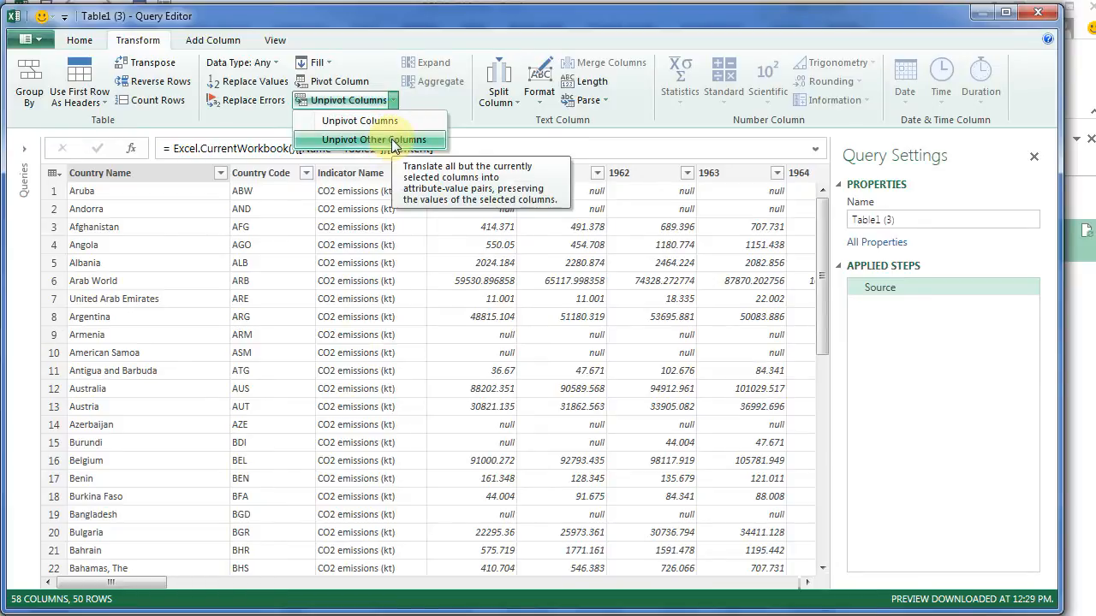
mouse_move(257, 208)
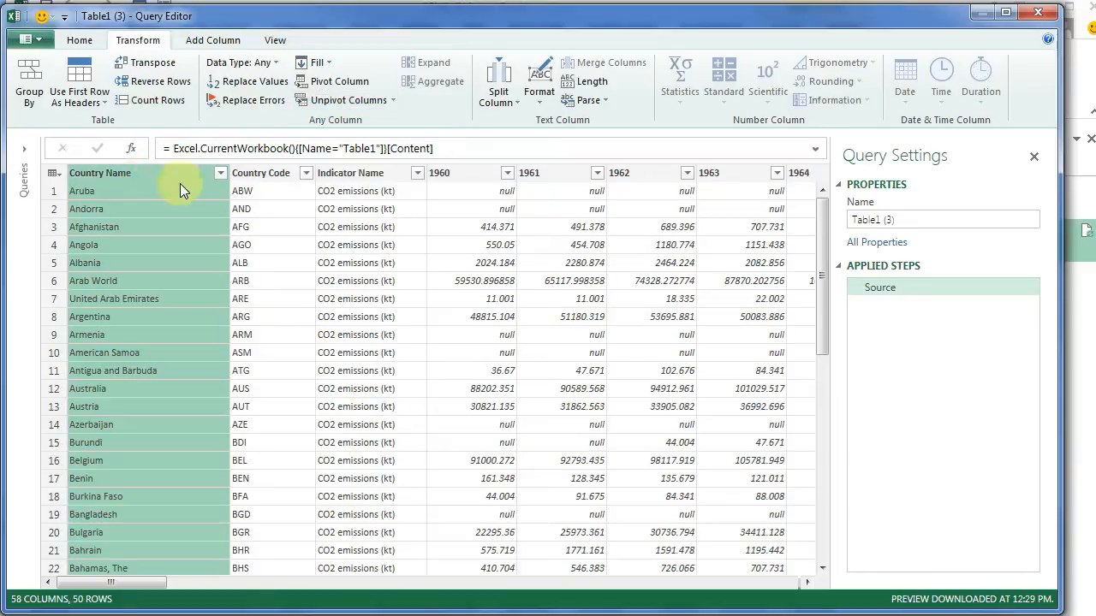
click(350, 172)
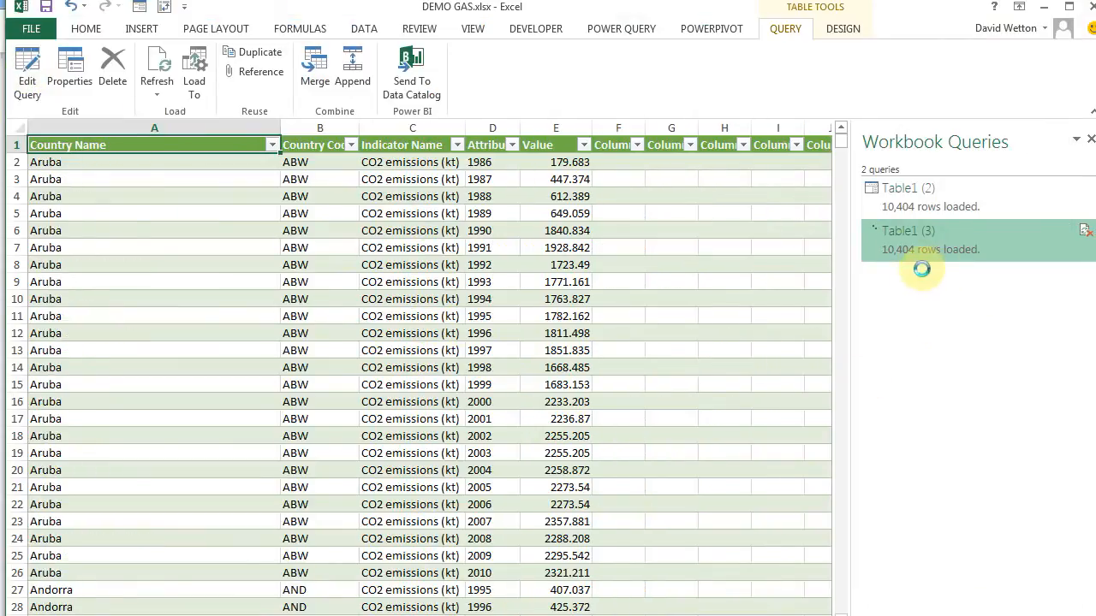
click(906, 230)
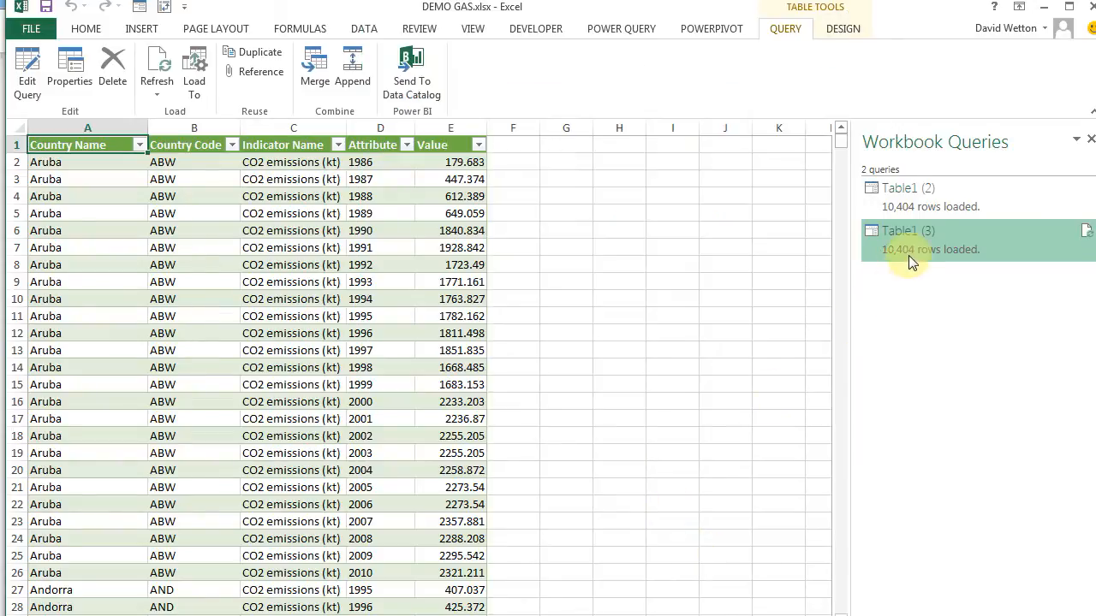
Scroll to the Attribute column header and bring up its context menu for renaming.
scroll(down, 3)
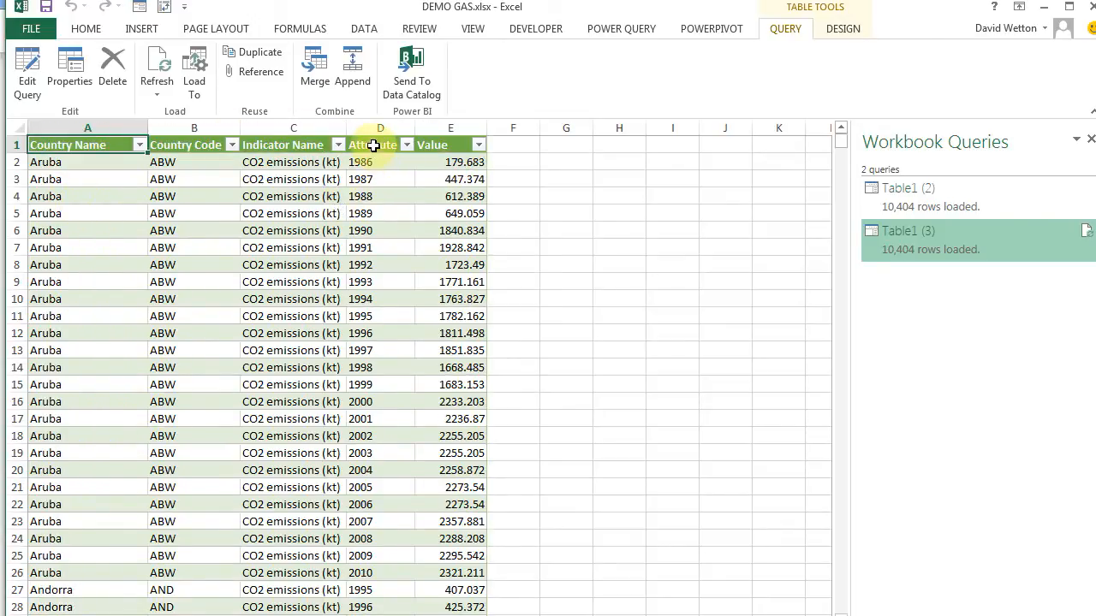
right_click(372, 145)
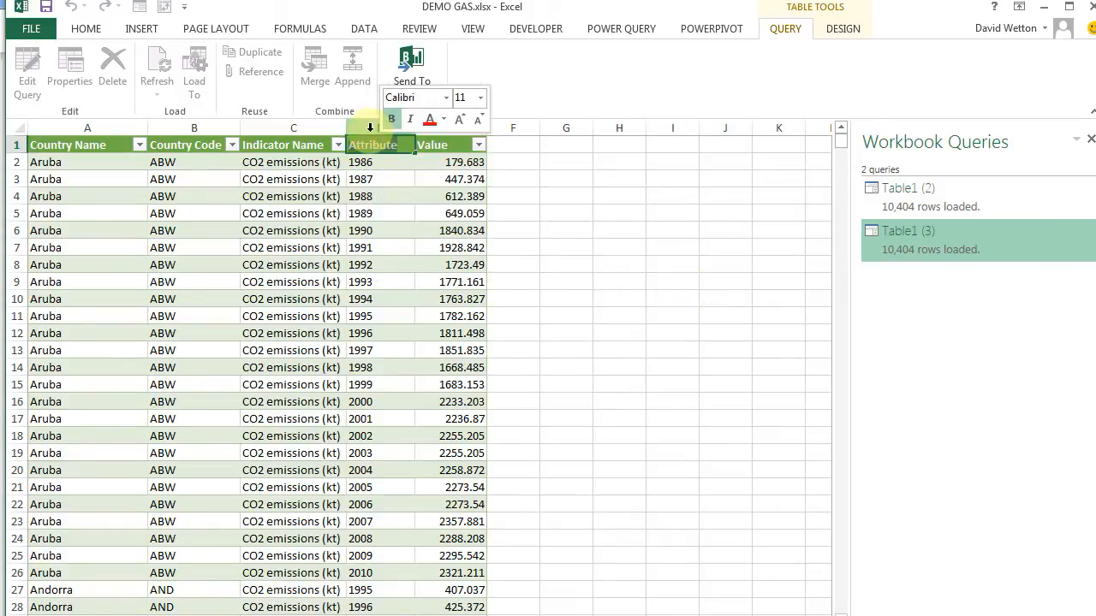
right_click(372, 133)
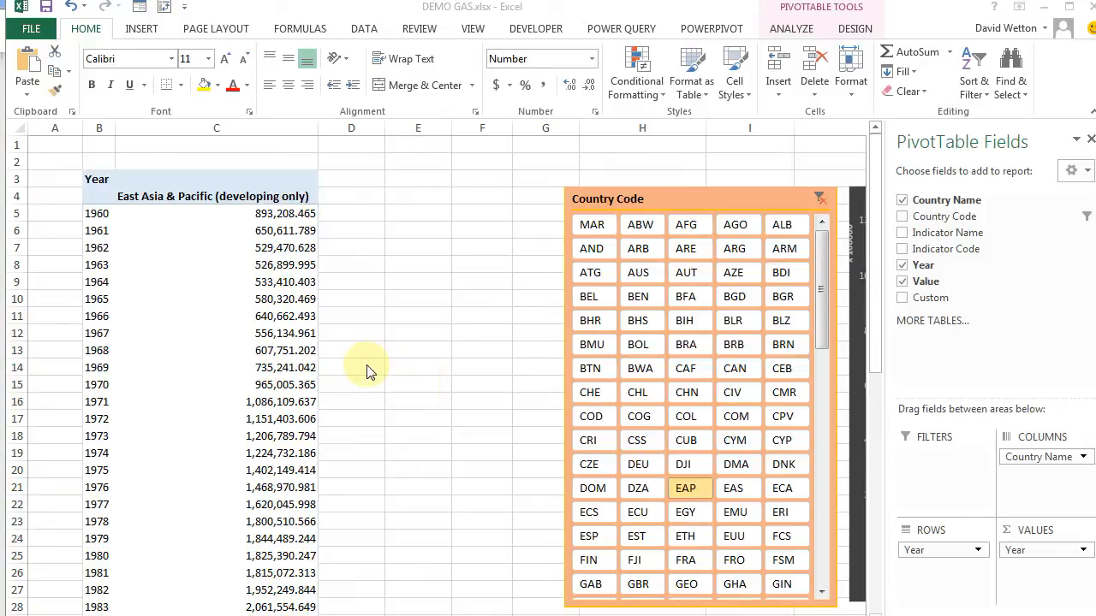
mouse_move(359, 379)
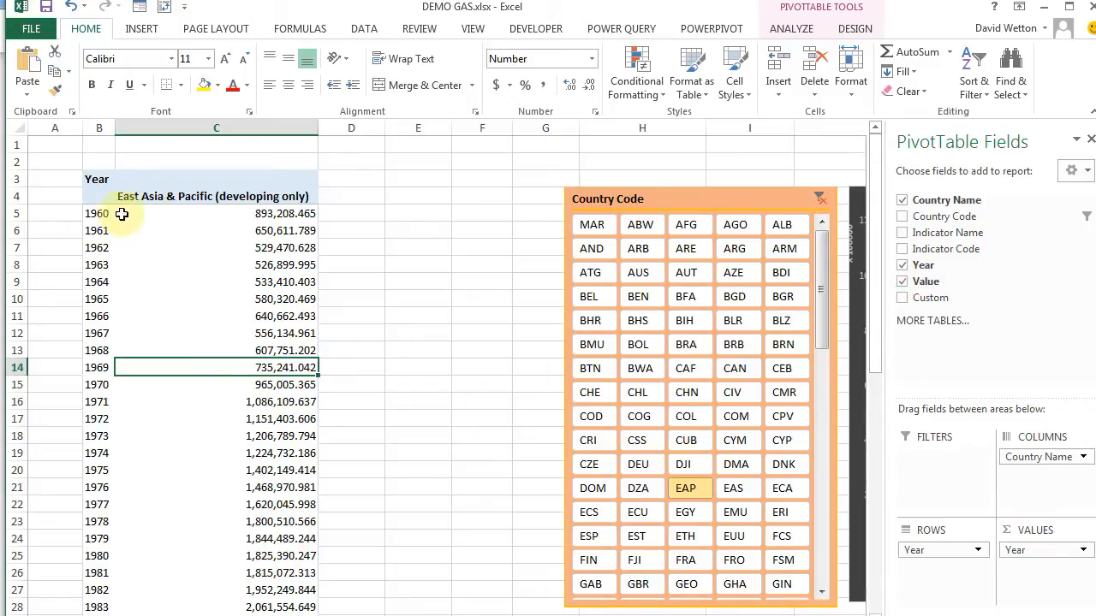
mouse_move(491, 410)
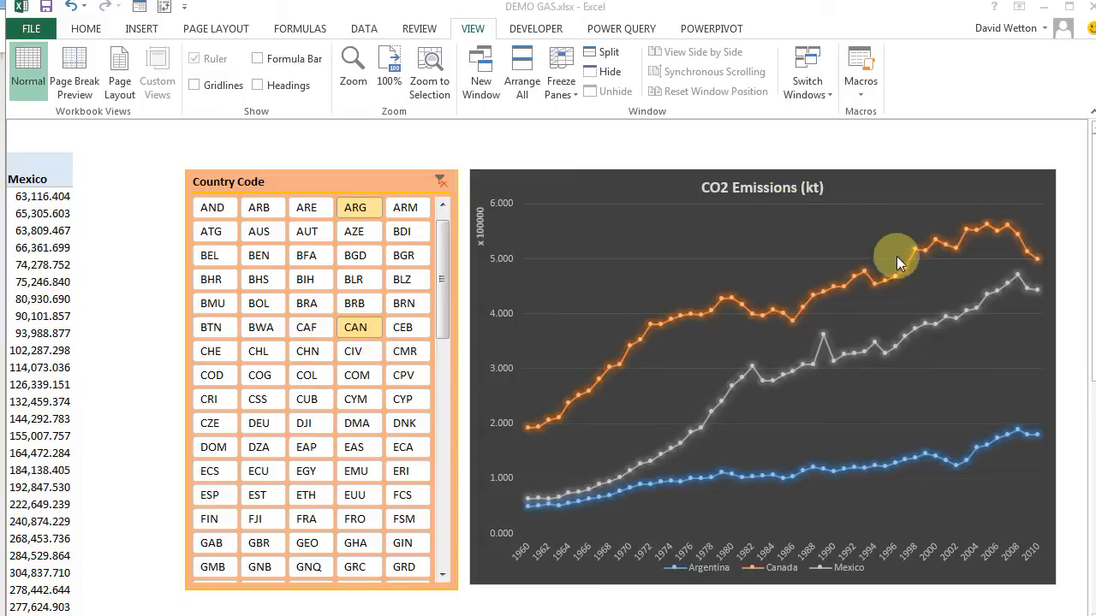
mouse_move(1049, 234)
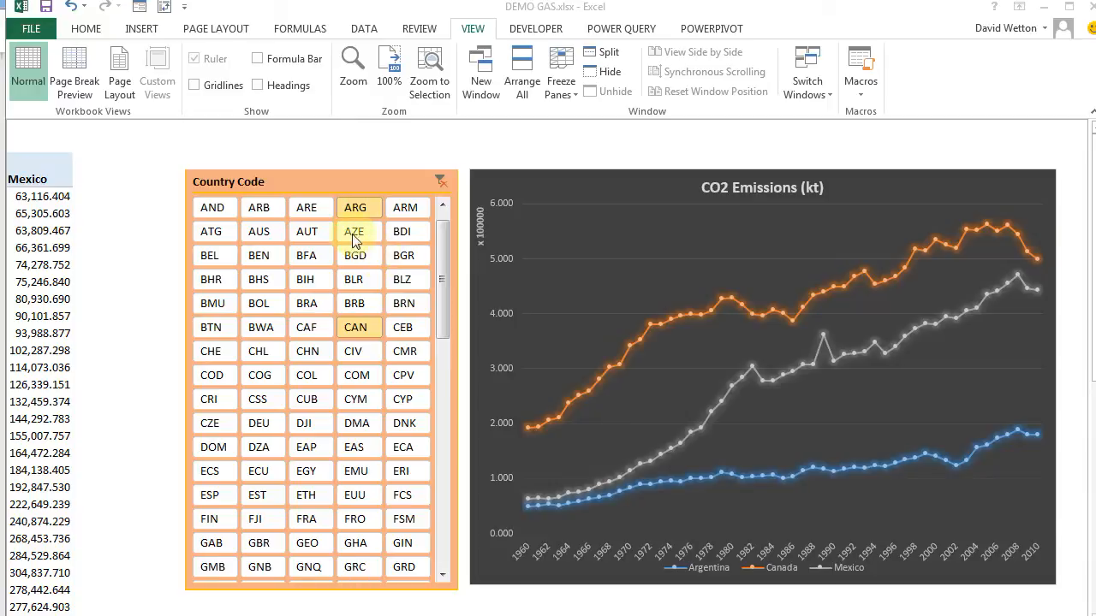
mouse_move(766, 571)
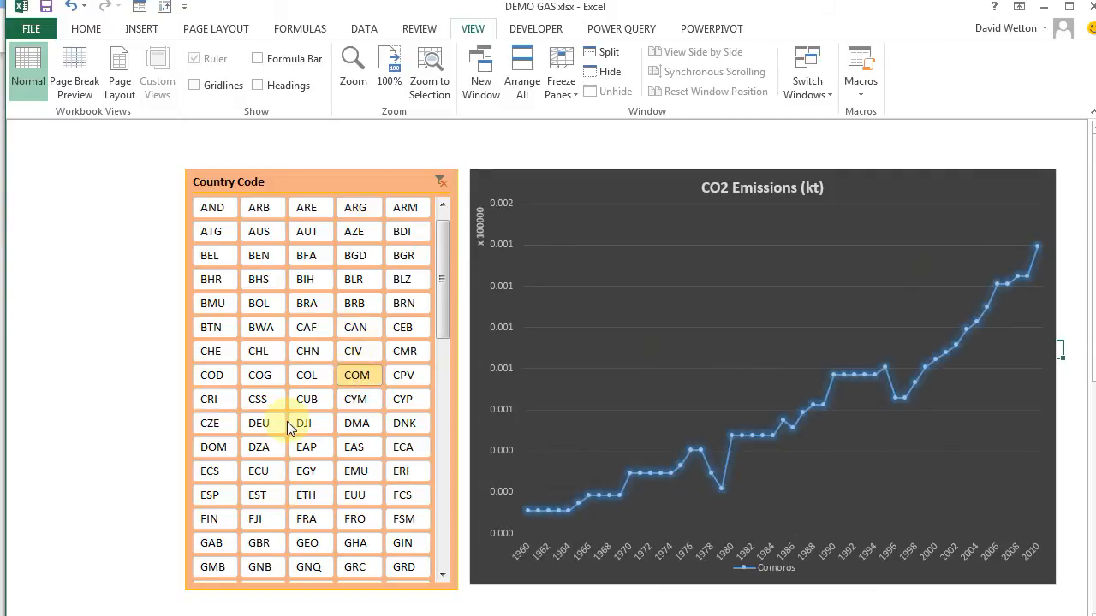
Filter the chart via the Country Code slicer to Brazil, Eritrea, then France.
click(305, 303)
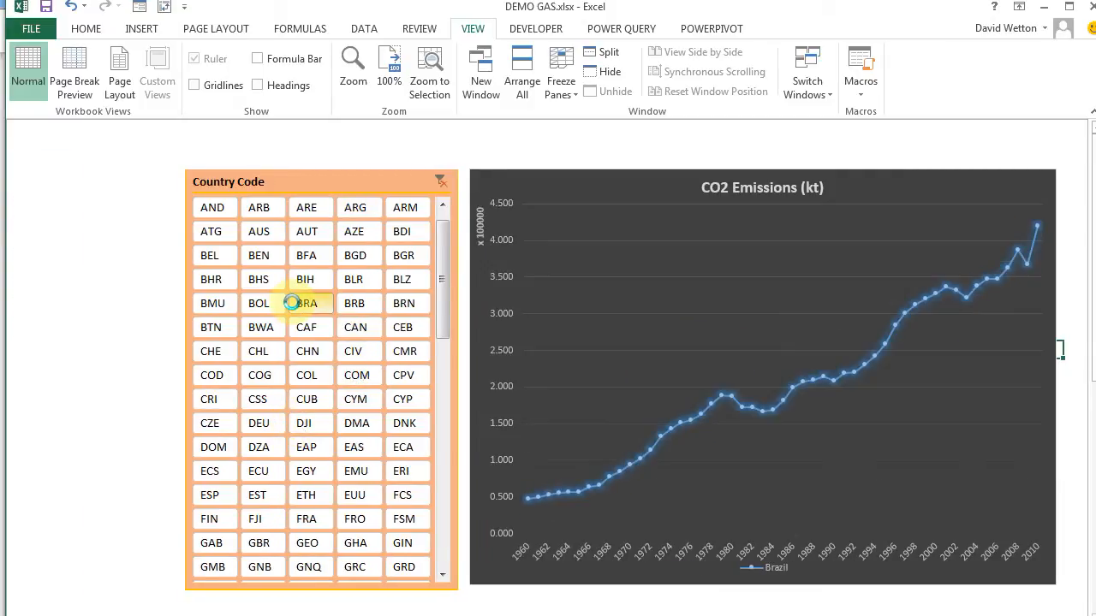
click(401, 471)
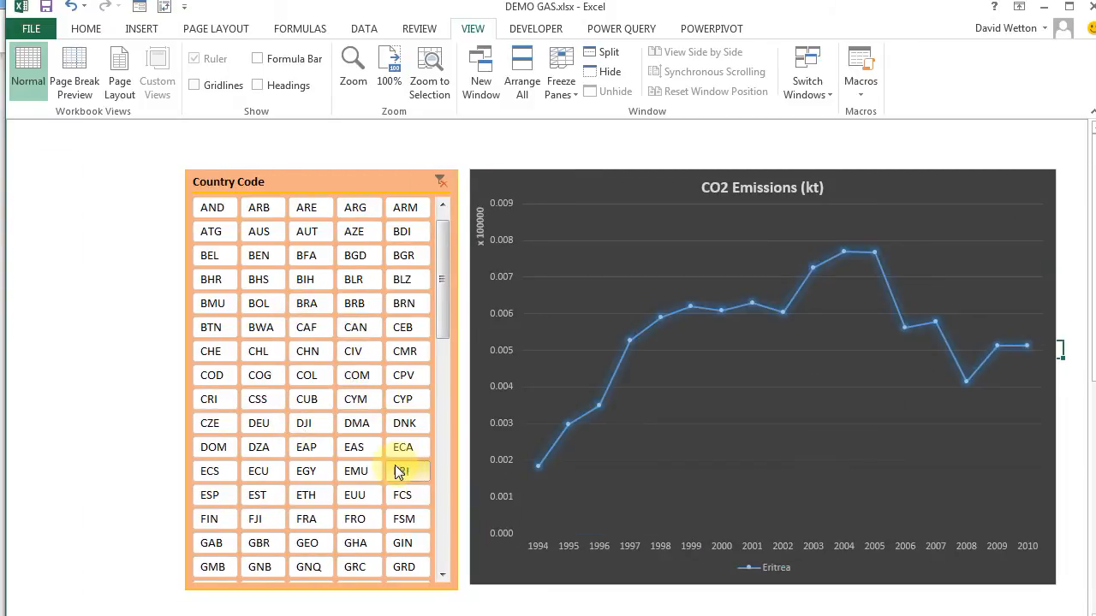
click(306, 519)
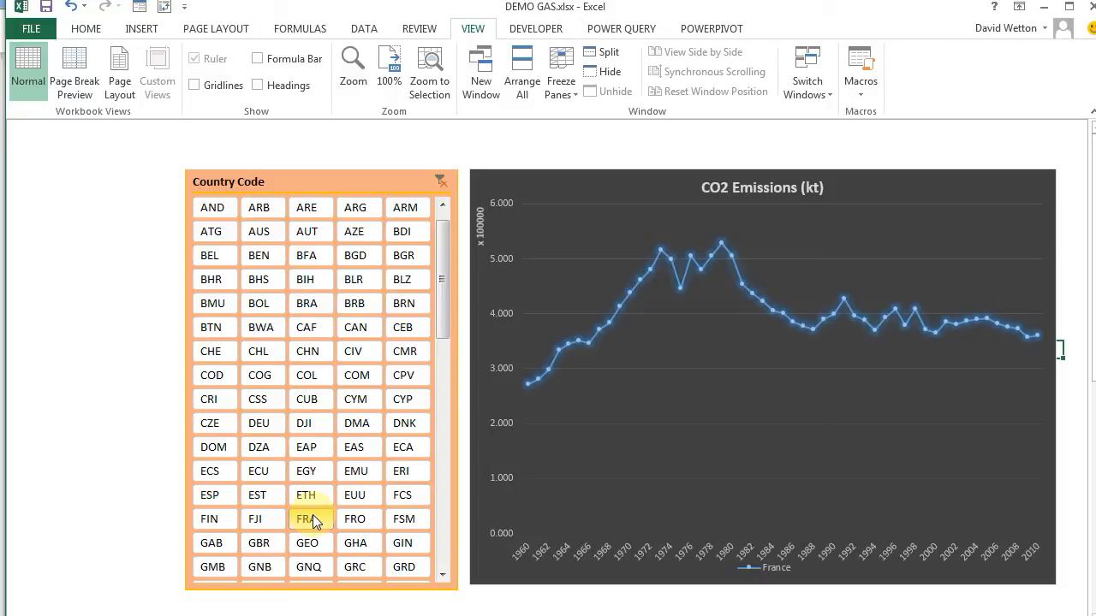
click(305, 519)
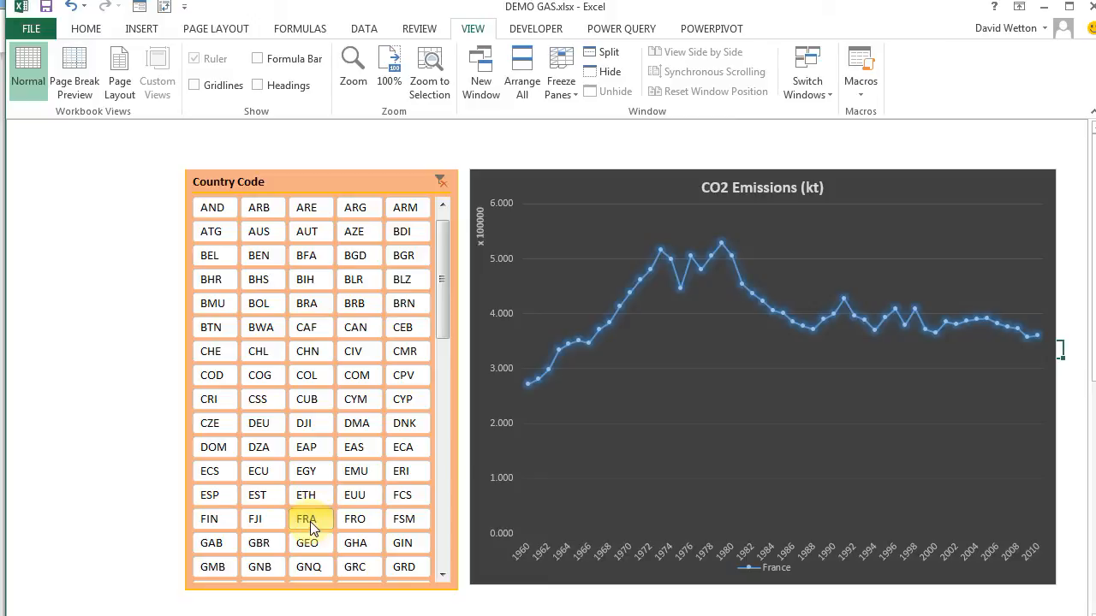
mouse_move(307, 519)
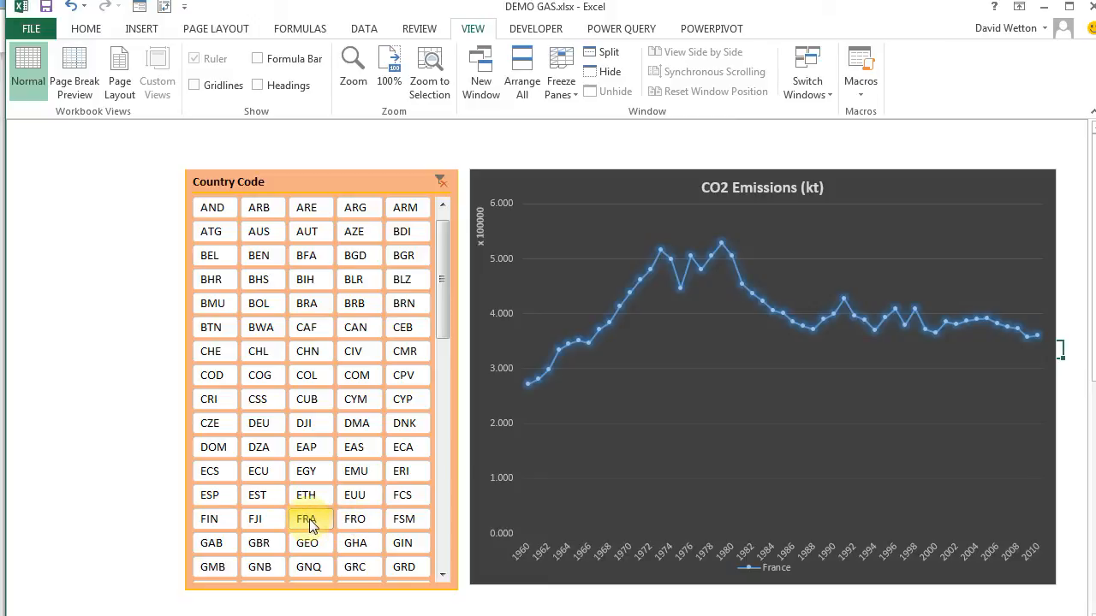